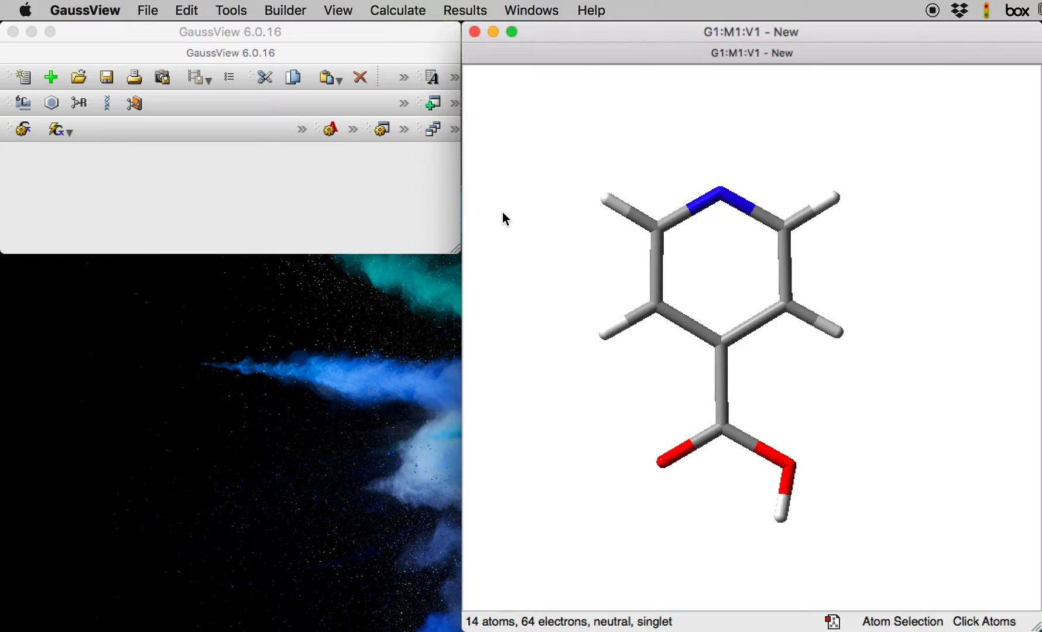
{"action": "mouse_move", "coordinate": [554, 258]}
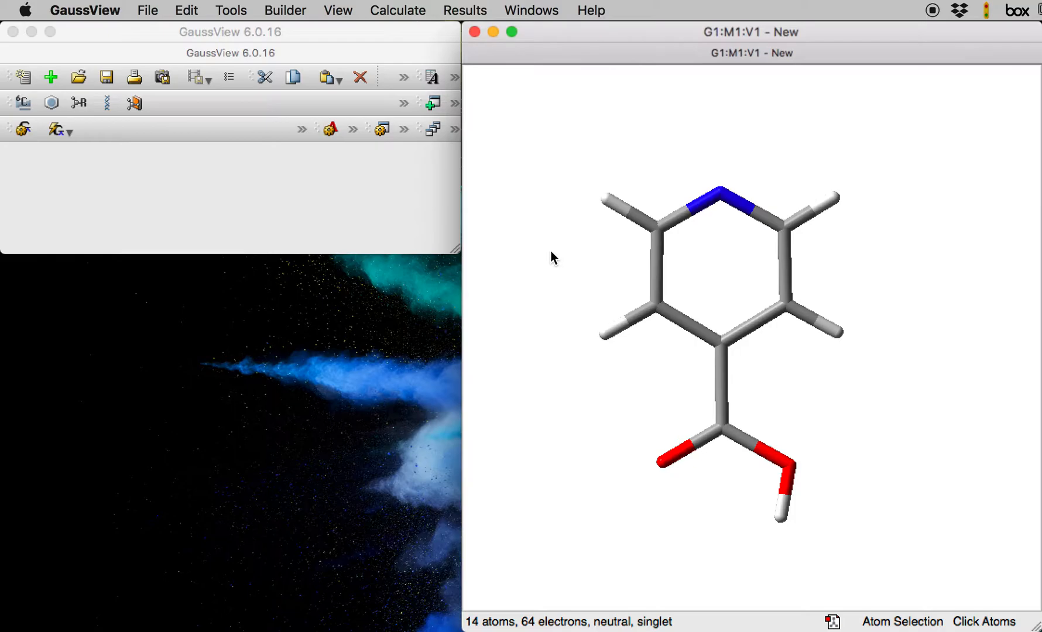
{"action": "mouse_move", "coordinate": [678, 270]}
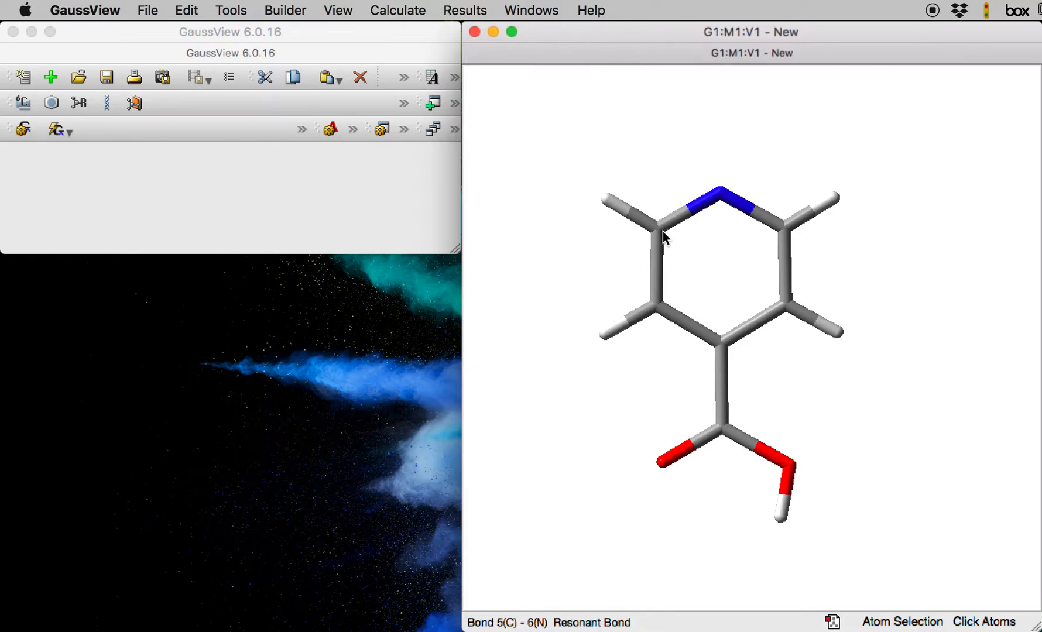
{"action": "mouse_move", "coordinate": [777, 240]}
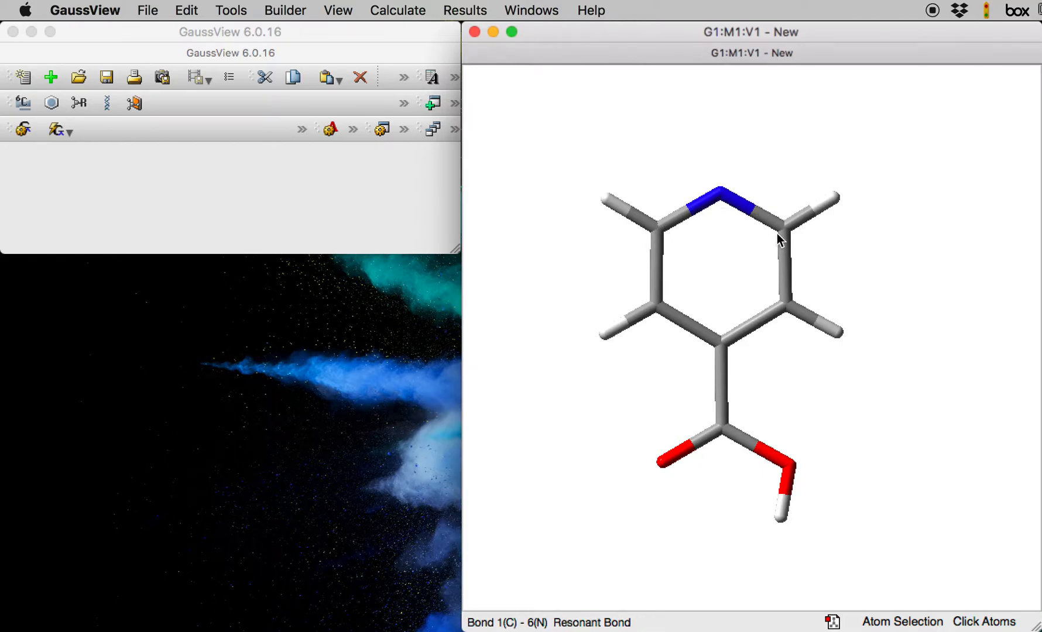
{"action": "mouse_move", "coordinate": [654, 279]}
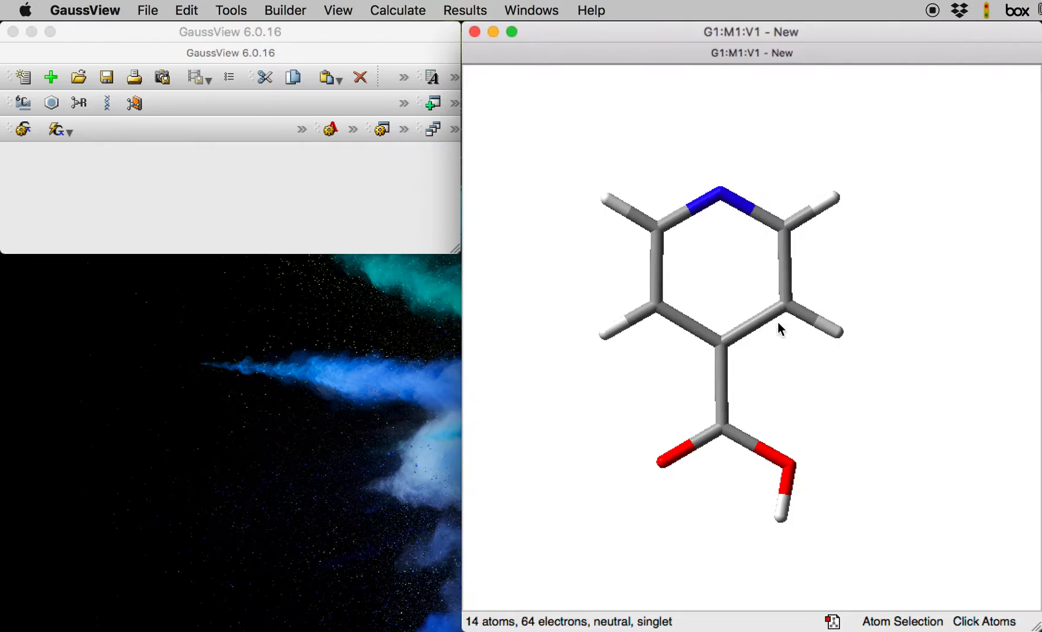
{"action": "mouse_move", "coordinate": [623, 188]}
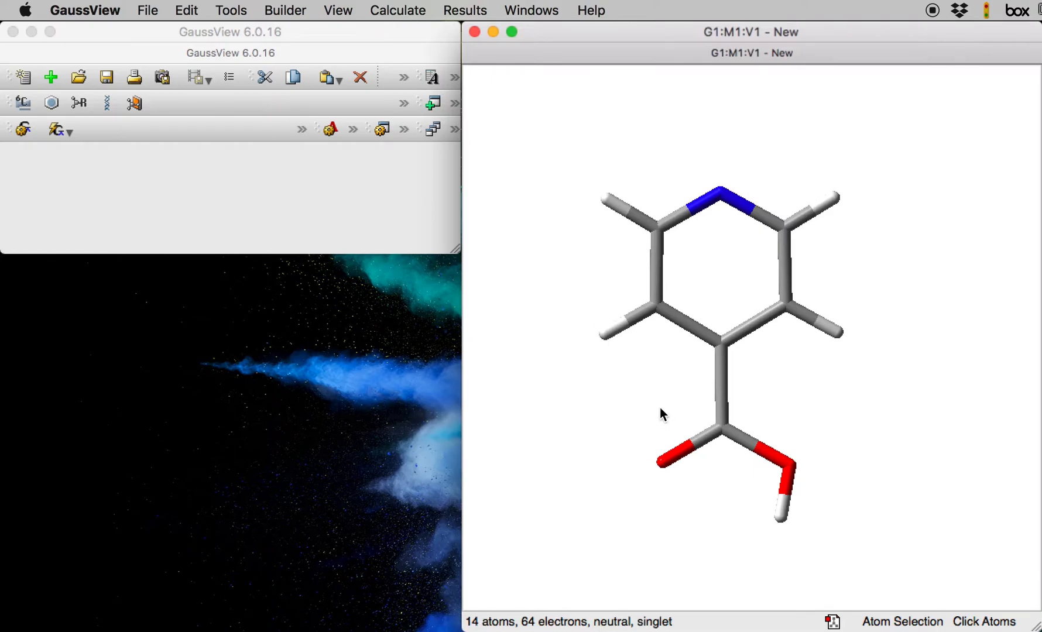
{"action": "mouse_move", "coordinate": [643, 445]}
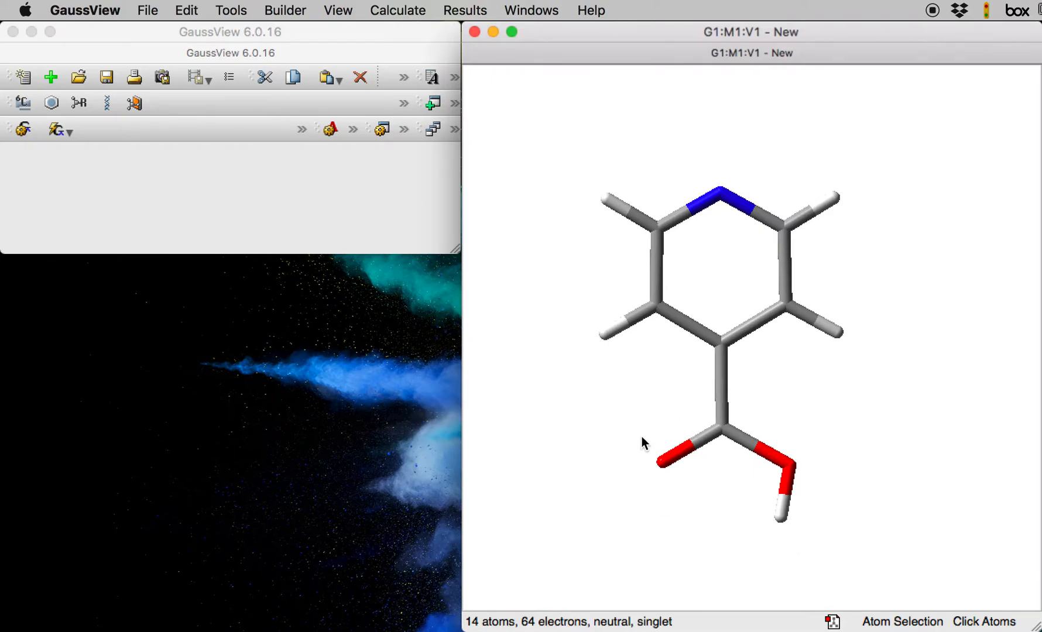
{"action": "mouse_move", "coordinate": [577, 396]}
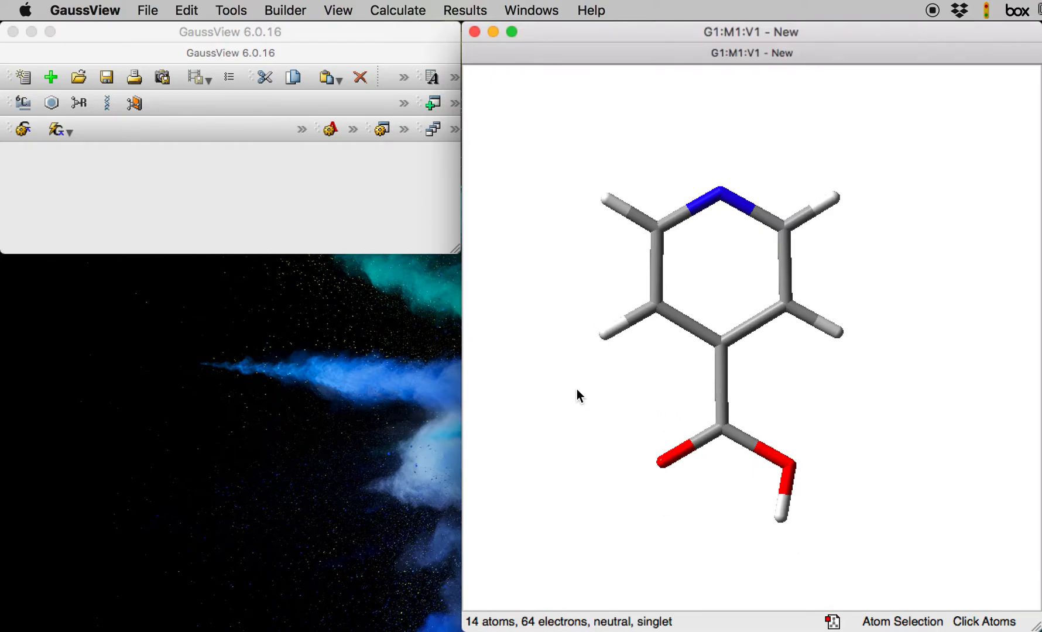
{"action": "mouse_move", "coordinate": [520, 273]}
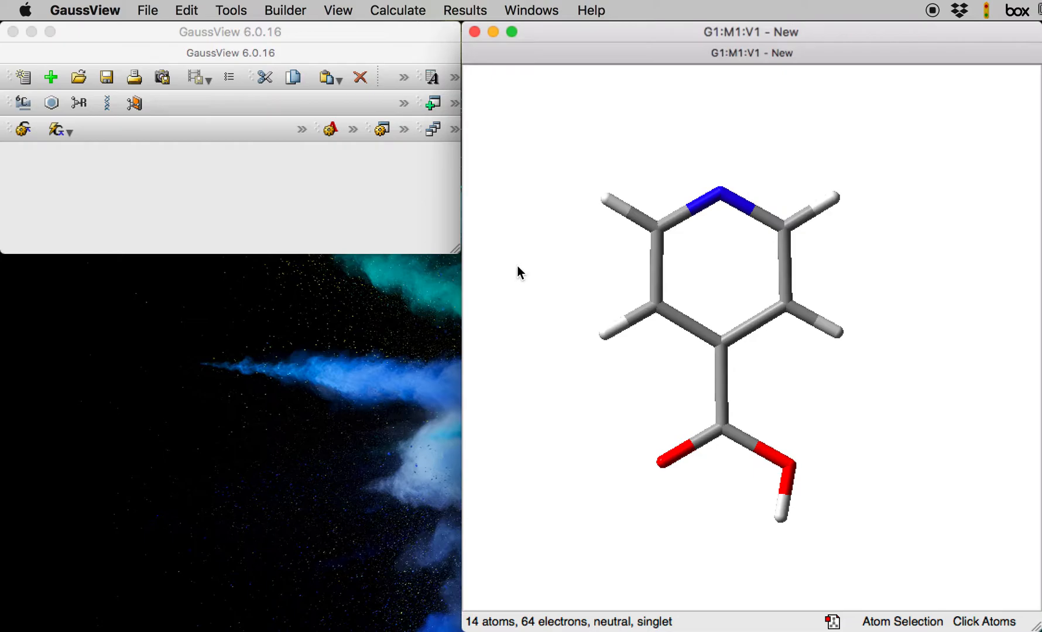
Open the Atom Group Editor from the right-click Tools menu and select the Freeze class
{"action": "right_click", "coordinate": [521, 272]}
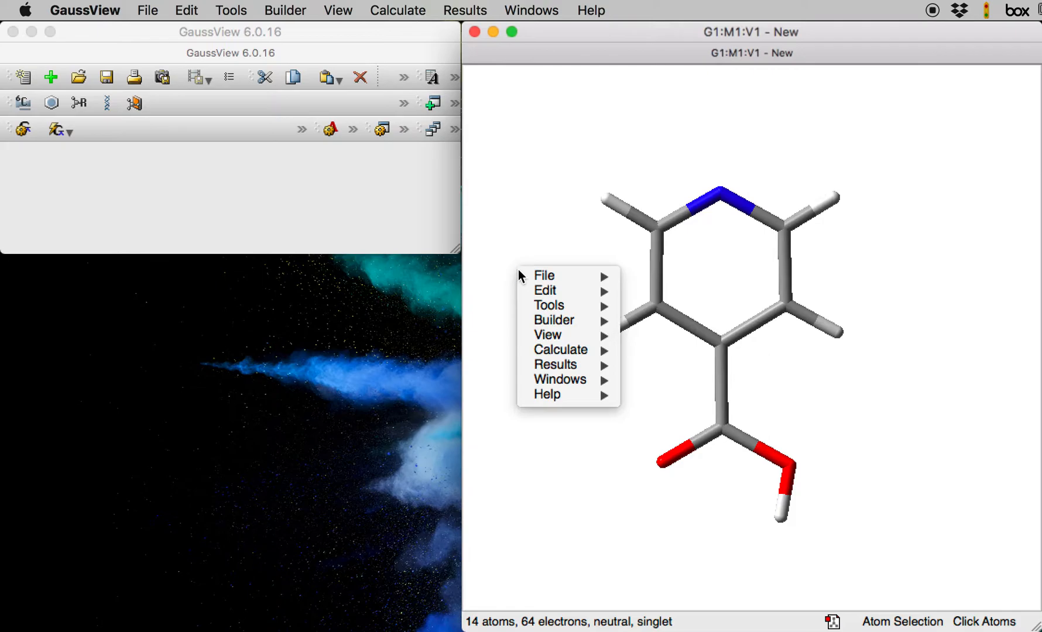
{"action": "left_click", "coordinate": [548, 305]}
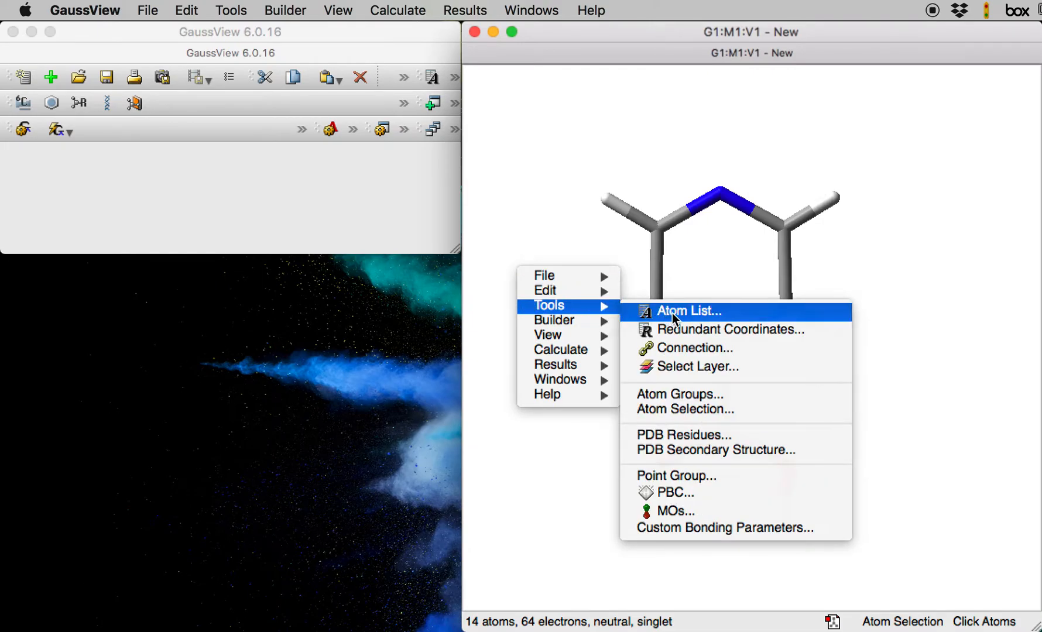
{"action": "left_click", "coordinate": [678, 393]}
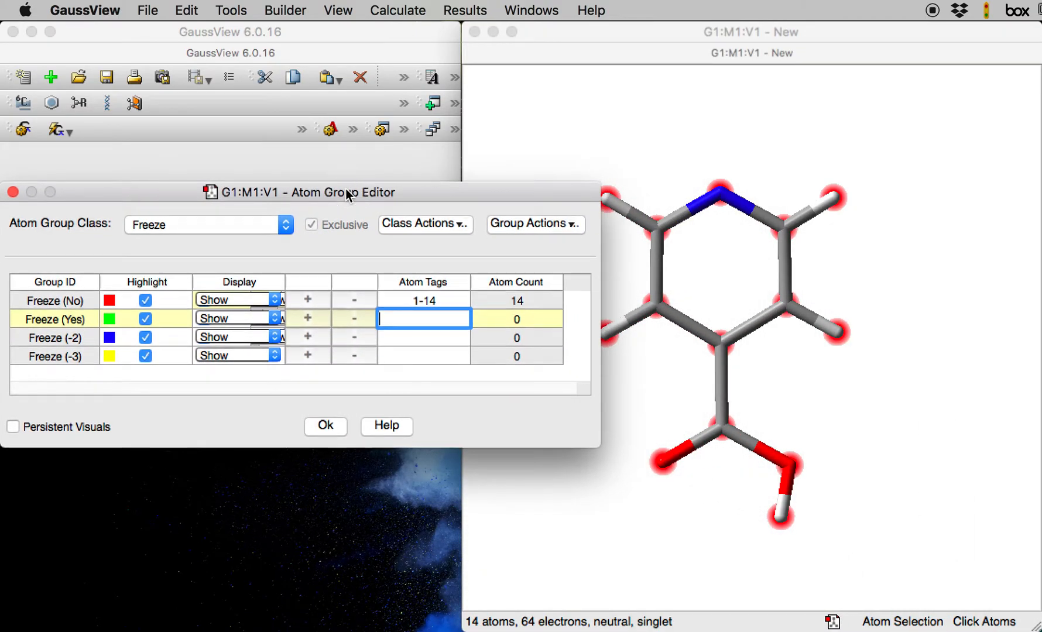
{"action": "mouse_move", "coordinate": [99, 237]}
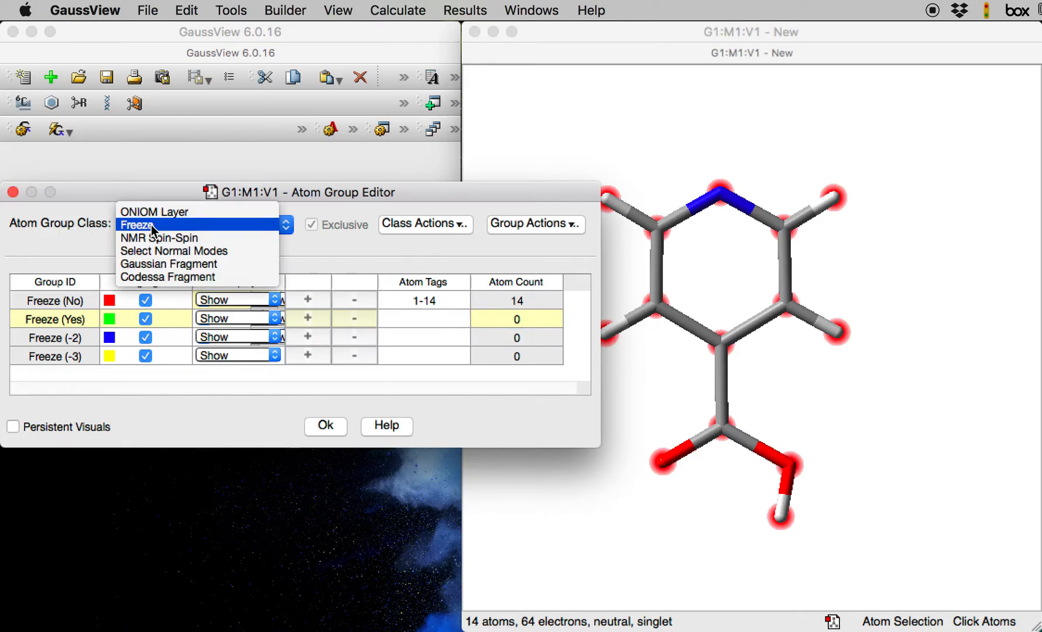
{"action": "left_click", "coordinate": [137, 225]}
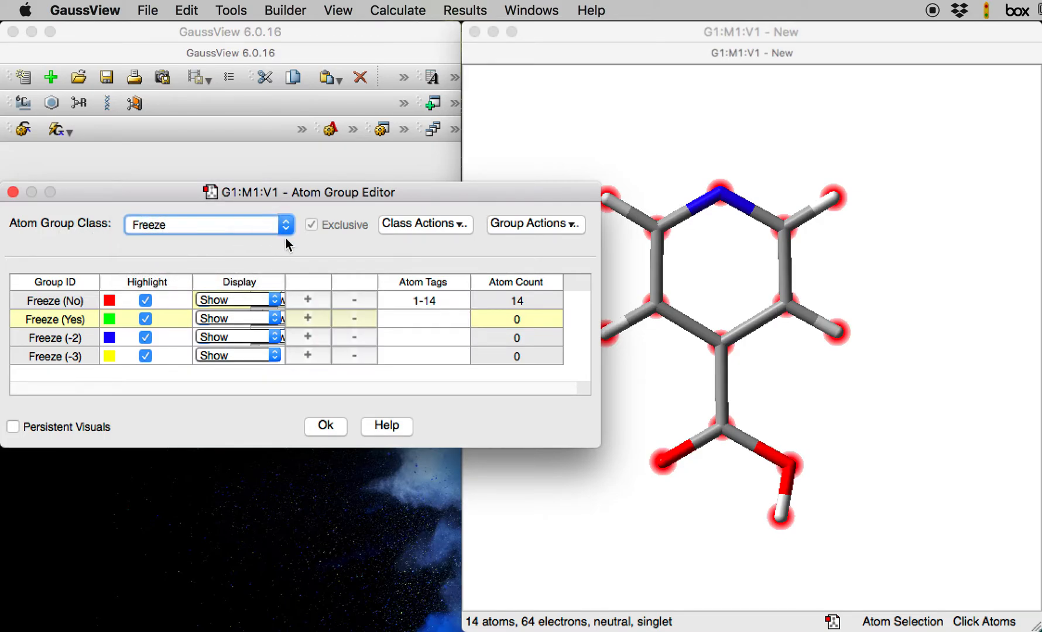
{"action": "mouse_move", "coordinate": [593, 361]}
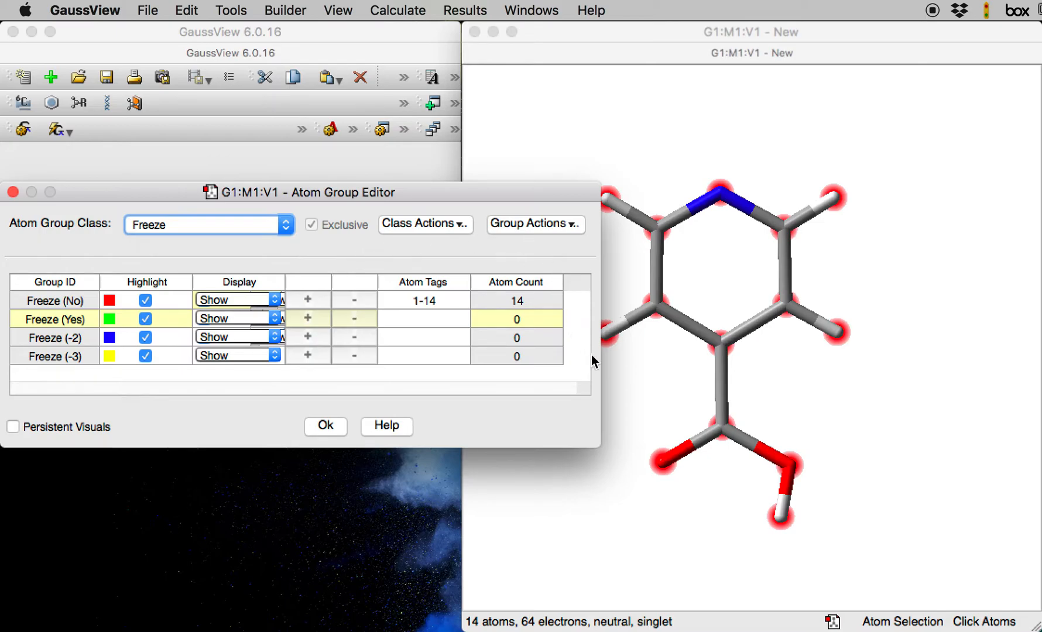
{"action": "mouse_move", "coordinate": [701, 518]}
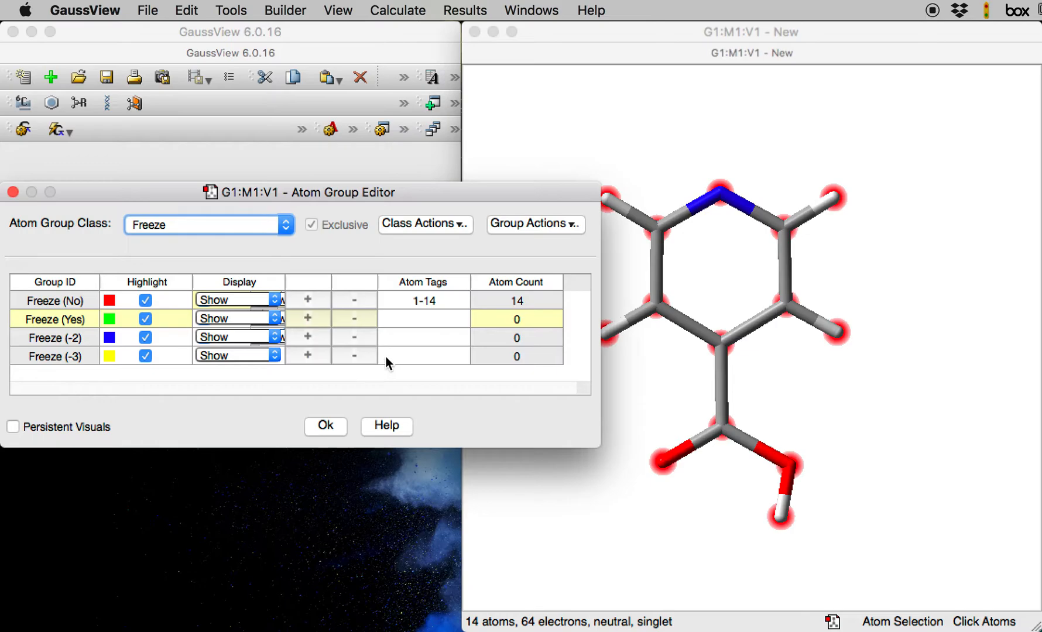
{"action": "mouse_move", "coordinate": [679, 332]}
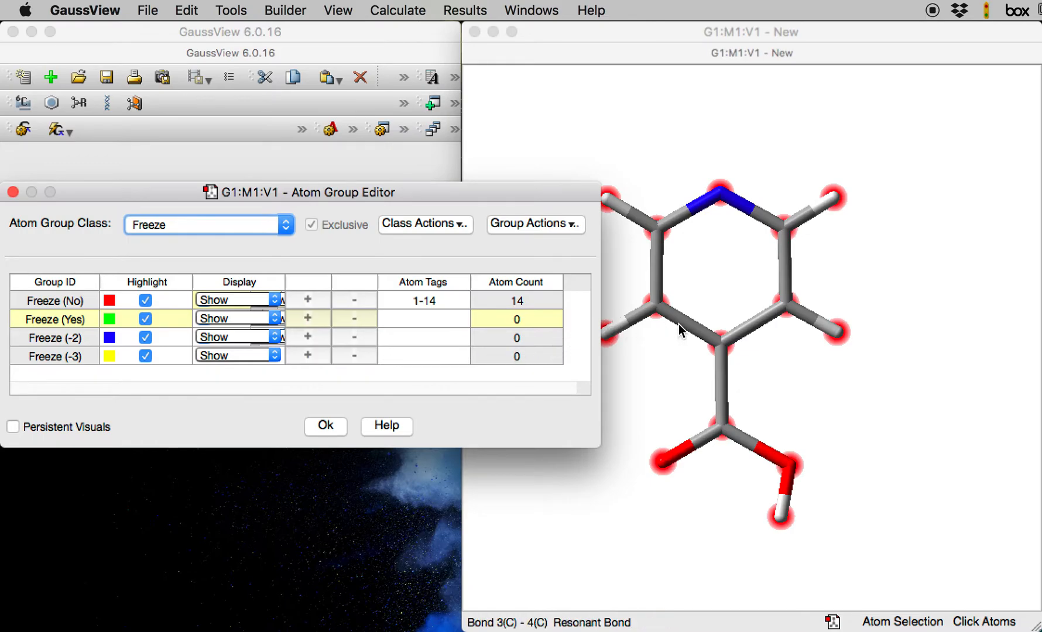
{"action": "mouse_move", "coordinate": [784, 309]}
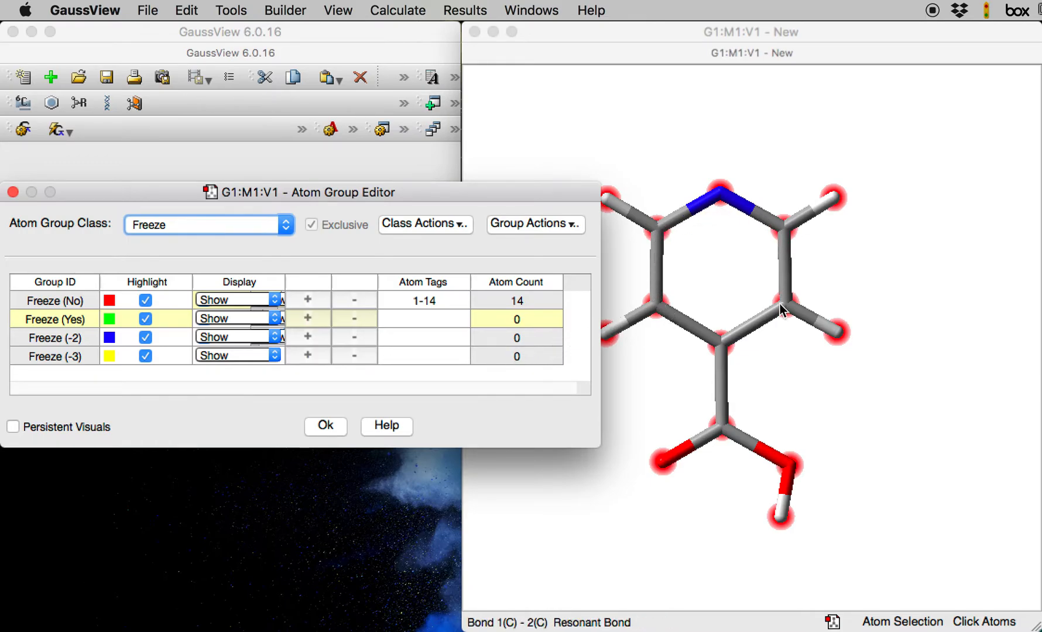
{"action": "mouse_move", "coordinate": [667, 313]}
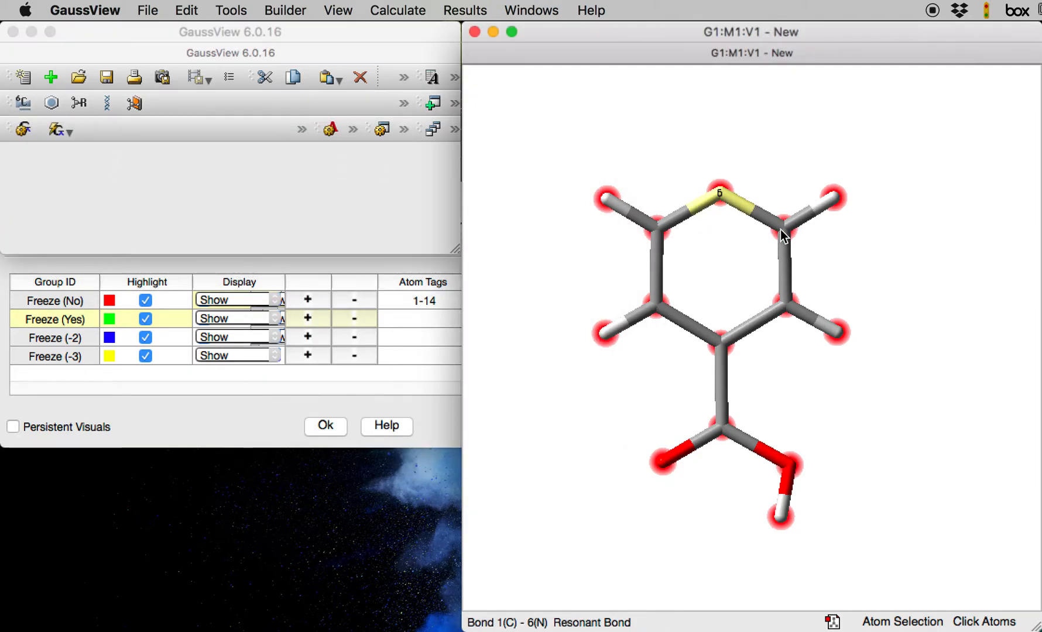
Select pyridine ring atoms 1-6 and move them into the Freeze (Yes) group
{"action": "left_click", "coordinate": [704, 333]}
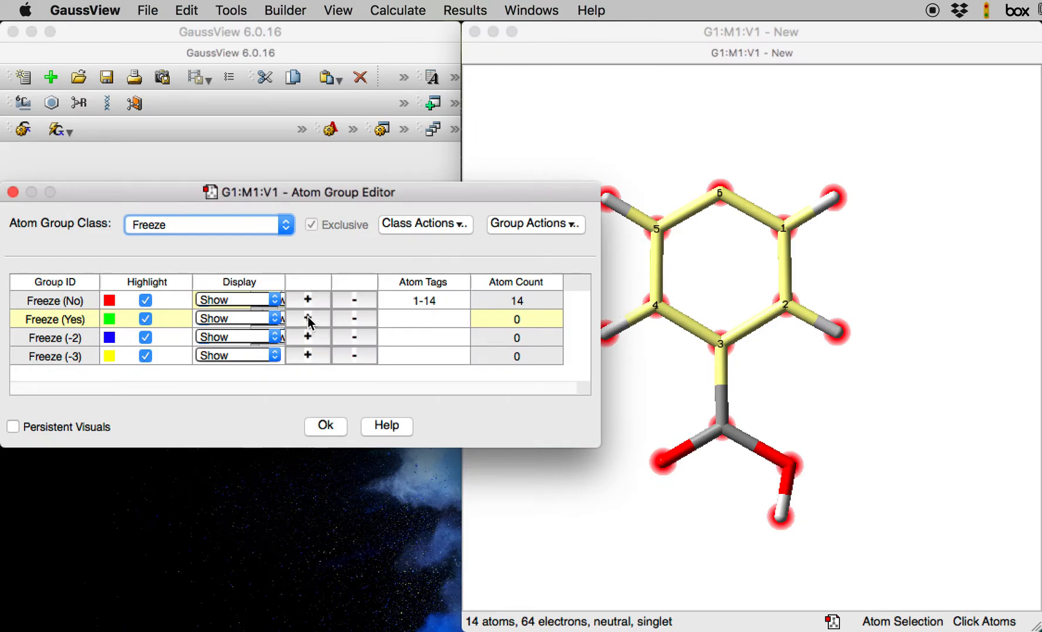
{"action": "left_click", "coordinate": [307, 319]}
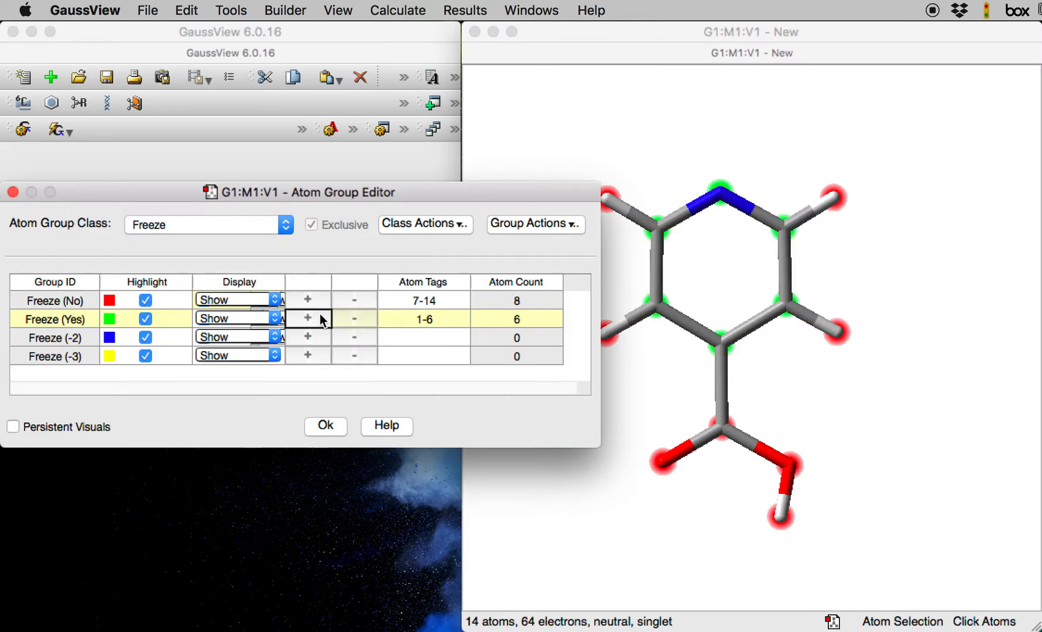
{"action": "mouse_move", "coordinate": [445, 314]}
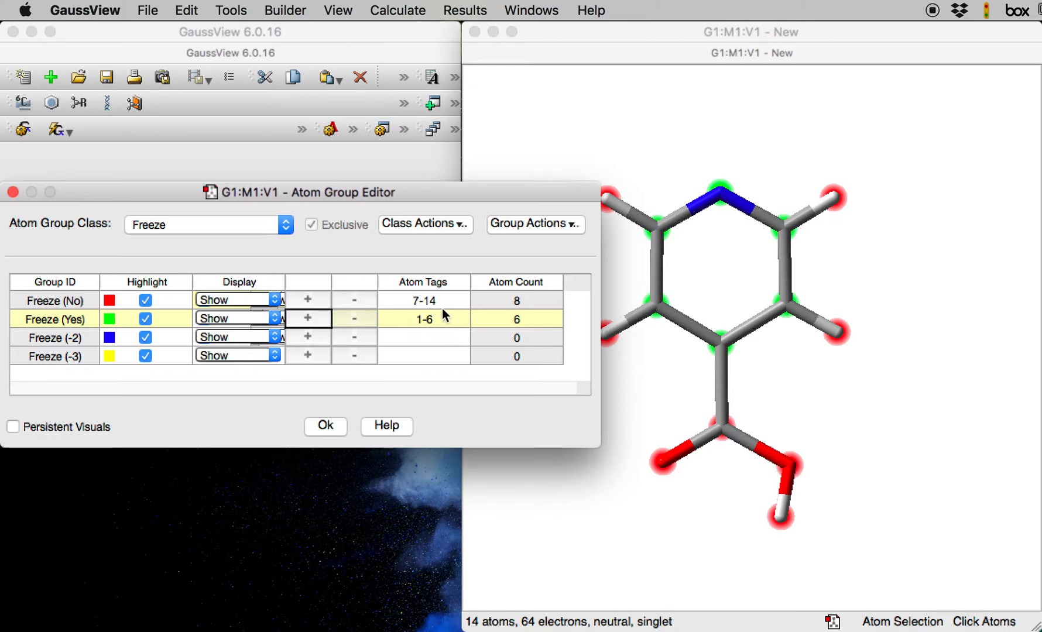
{"action": "mouse_move", "coordinate": [442, 325]}
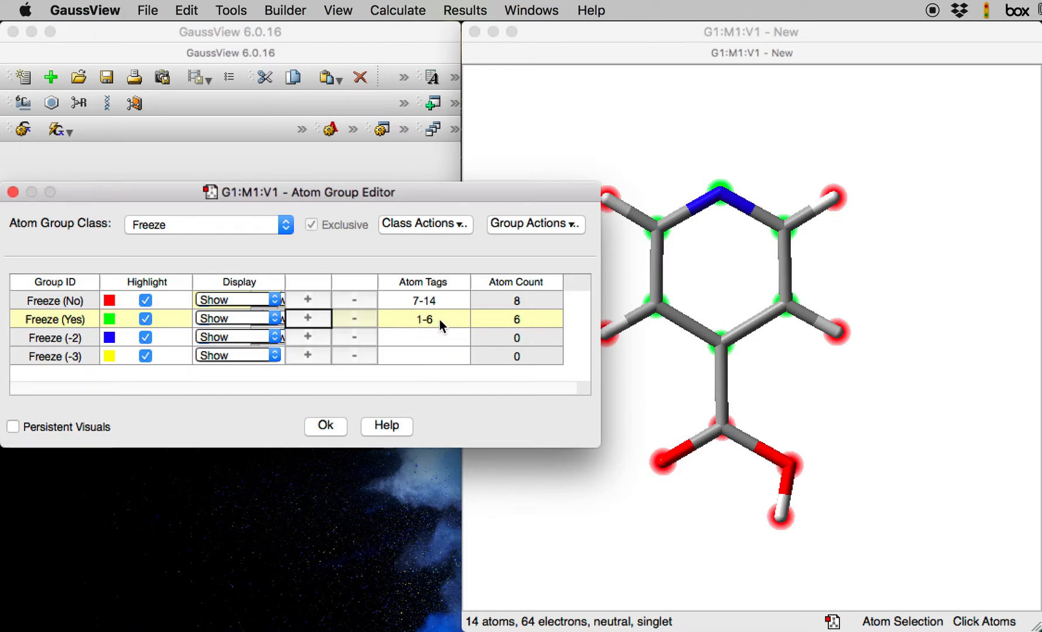
{"action": "mouse_move", "coordinate": [731, 342]}
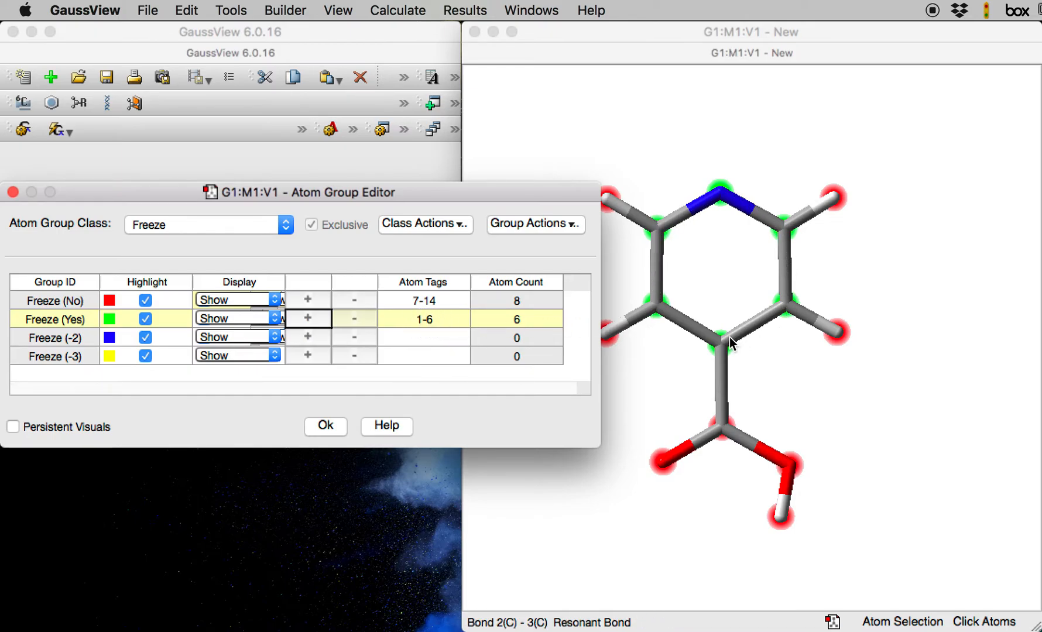
{"action": "mouse_move", "coordinate": [637, 353]}
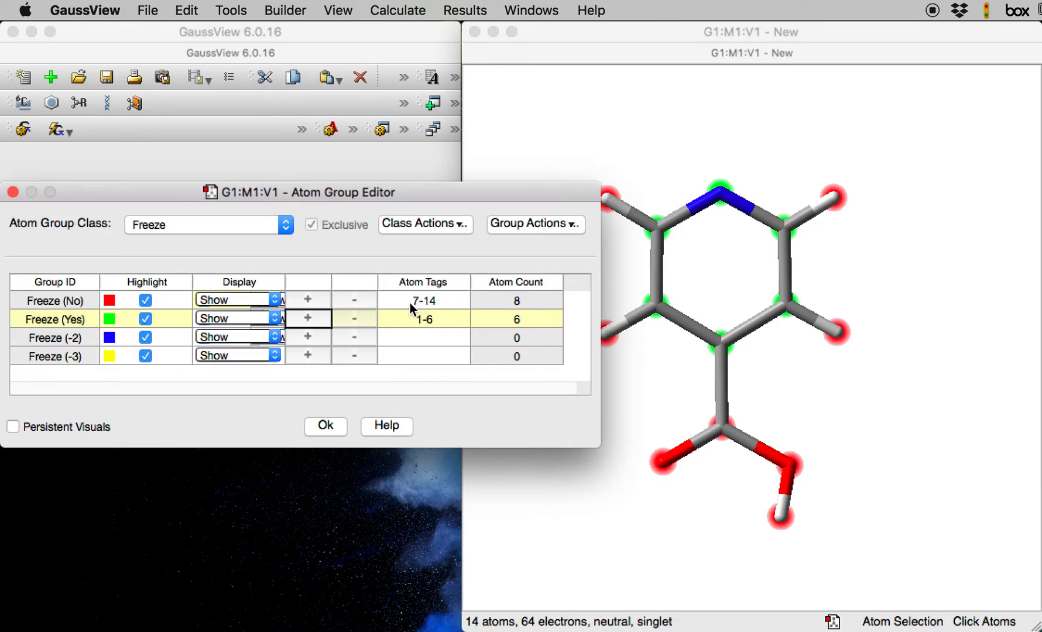
{"action": "mouse_move", "coordinate": [606, 204]}
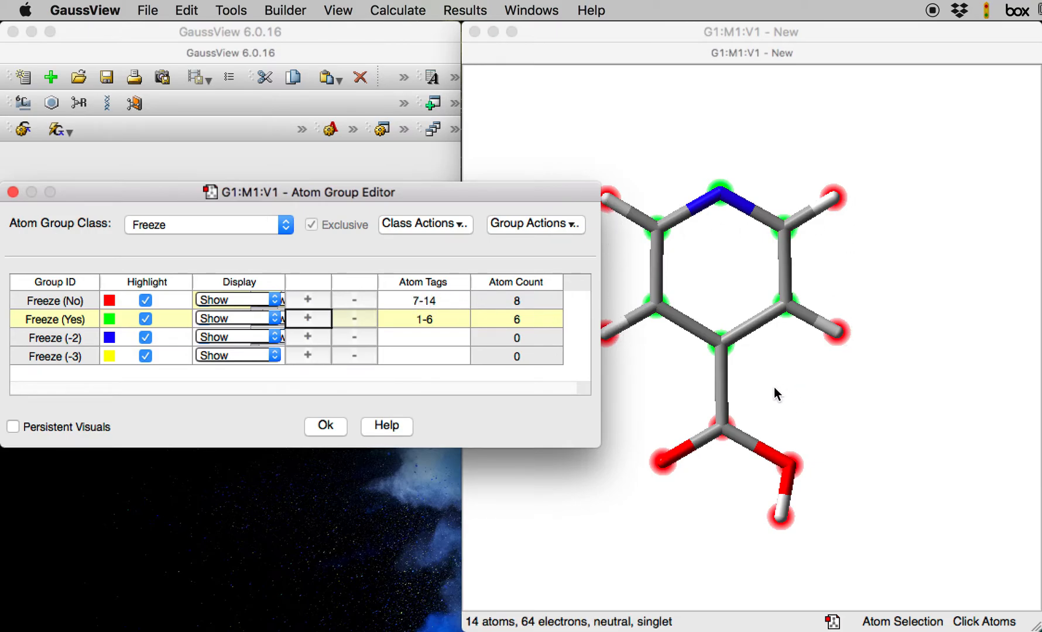
{"action": "mouse_move", "coordinate": [629, 409]}
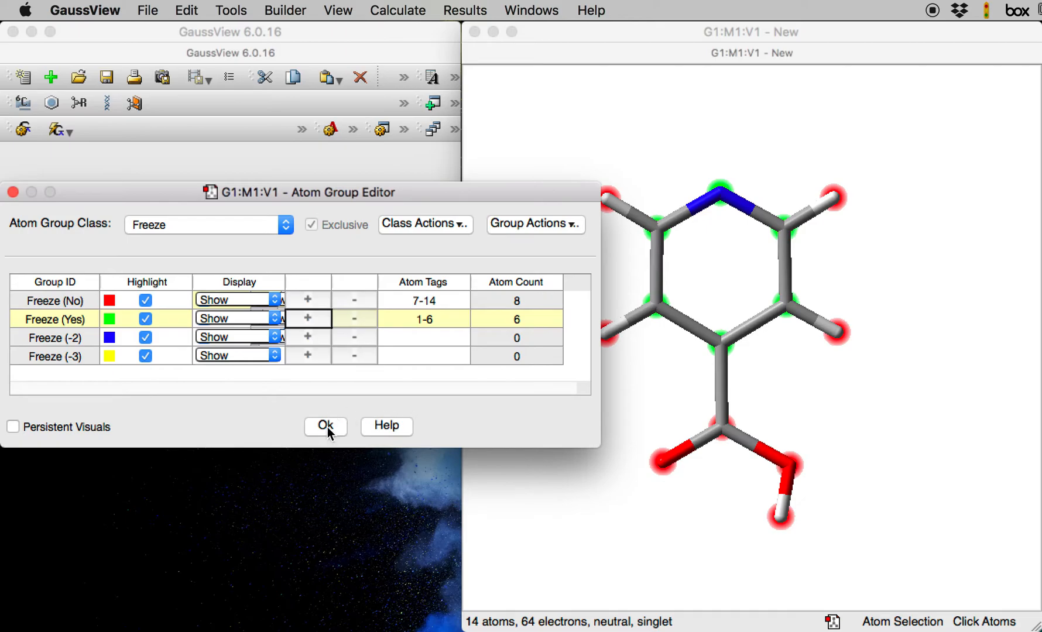
Confirm the freeze groups and set the Gaussian job type to Optimization
{"action": "left_click", "coordinate": [325, 425]}
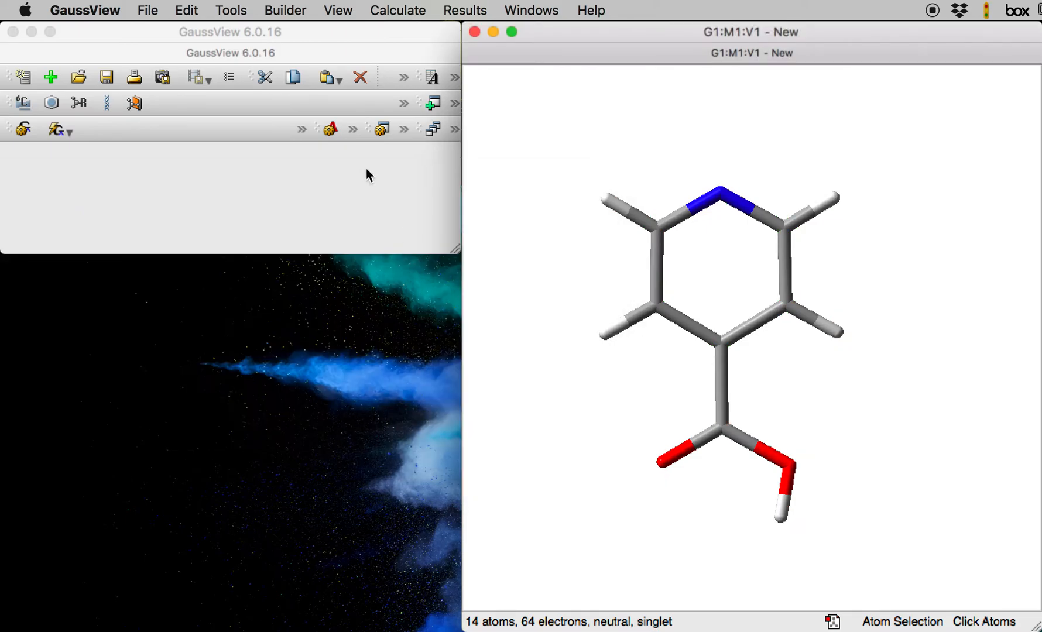
{"action": "left_click", "coordinate": [397, 10]}
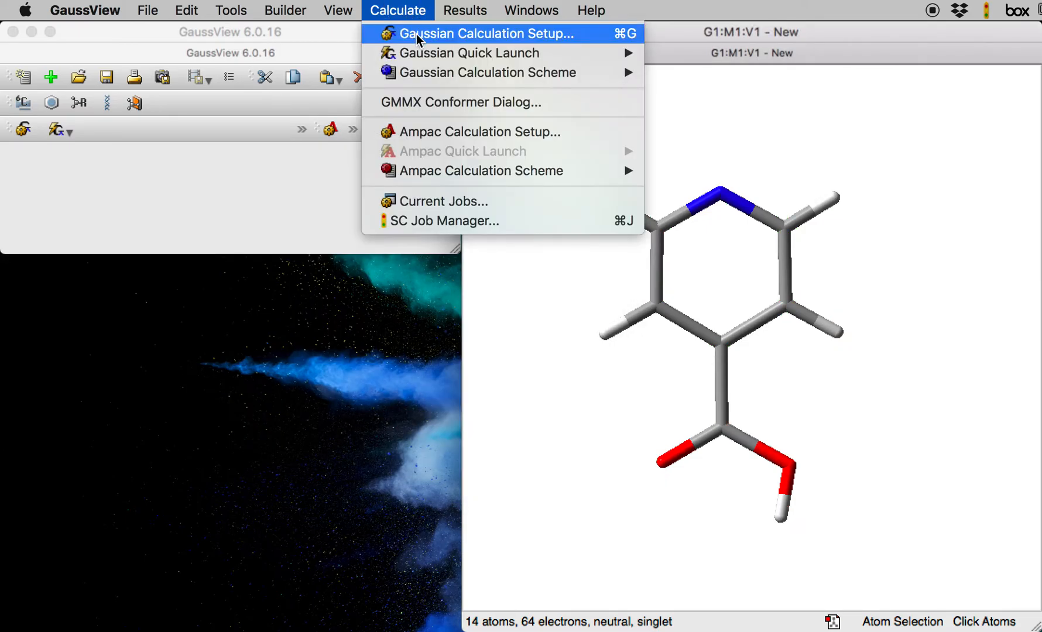
{"action": "left_click", "coordinate": [486, 34]}
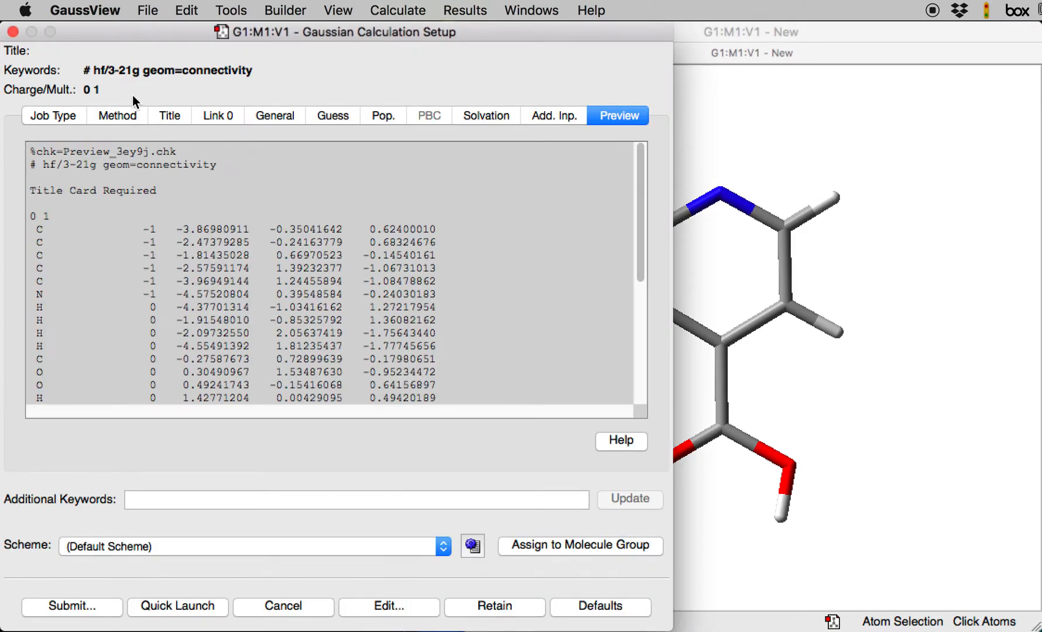
{"action": "left_click", "coordinate": [53, 115]}
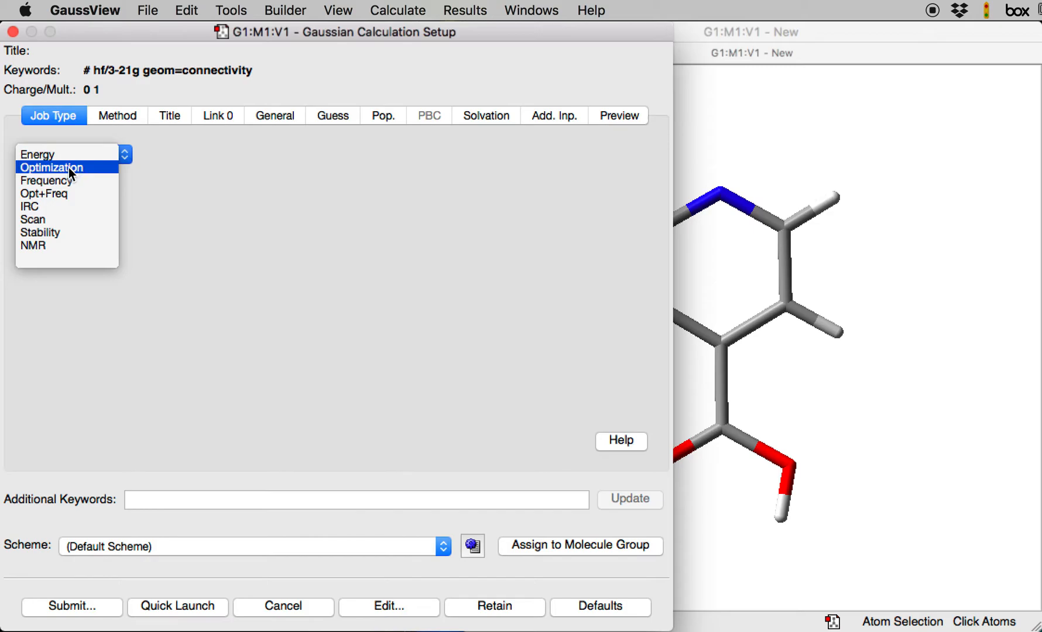
{"action": "left_click", "coordinate": [51, 167]}
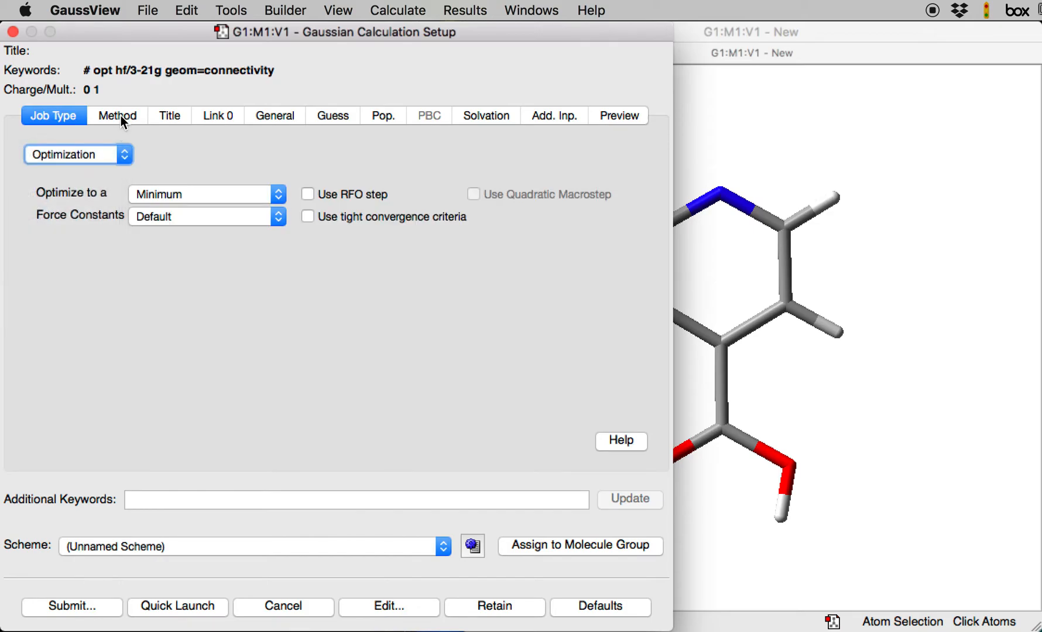
Set the method to DFT B3LYP with the 6-31G(d) basis set
{"action": "left_click", "coordinate": [117, 114]}
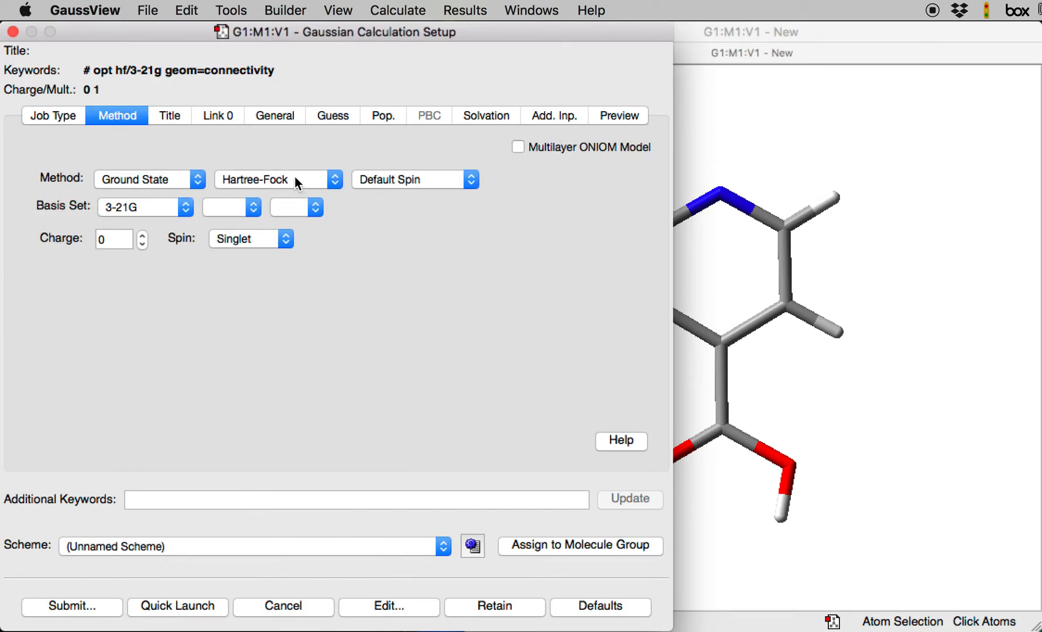
{"action": "left_click", "coordinate": [276, 178]}
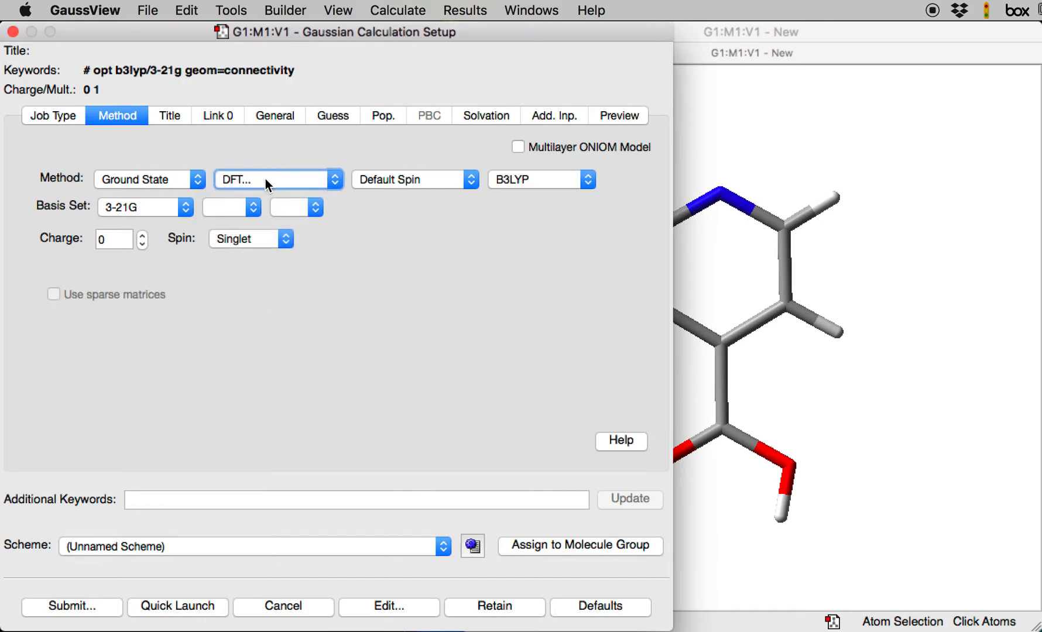
{"action": "left_click", "coordinate": [142, 207]}
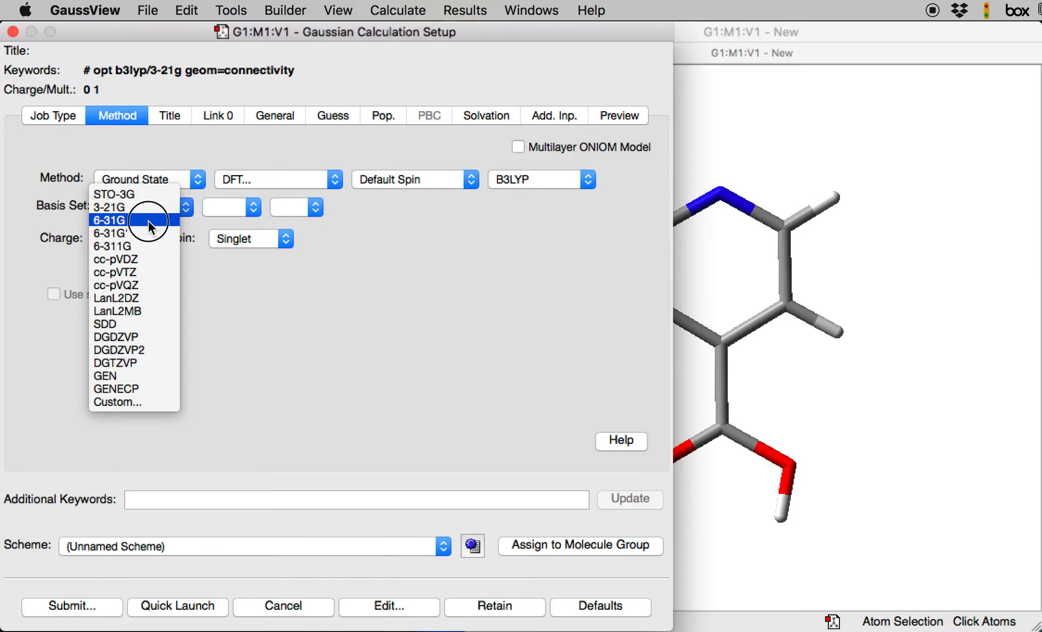
{"action": "left_click", "coordinate": [109, 220]}
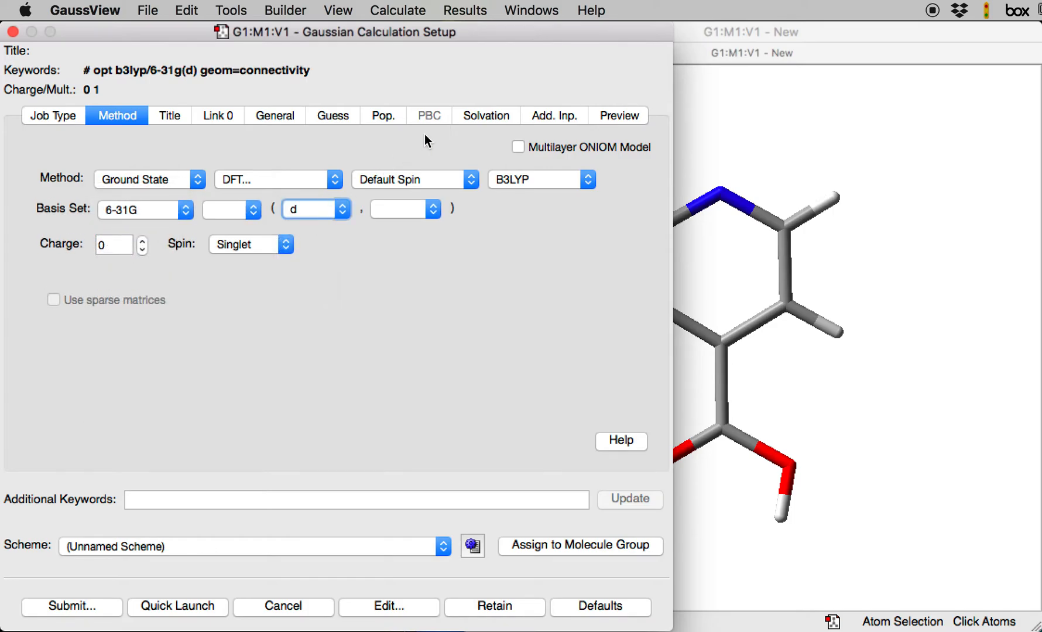
{"action": "mouse_move", "coordinate": [624, 116]}
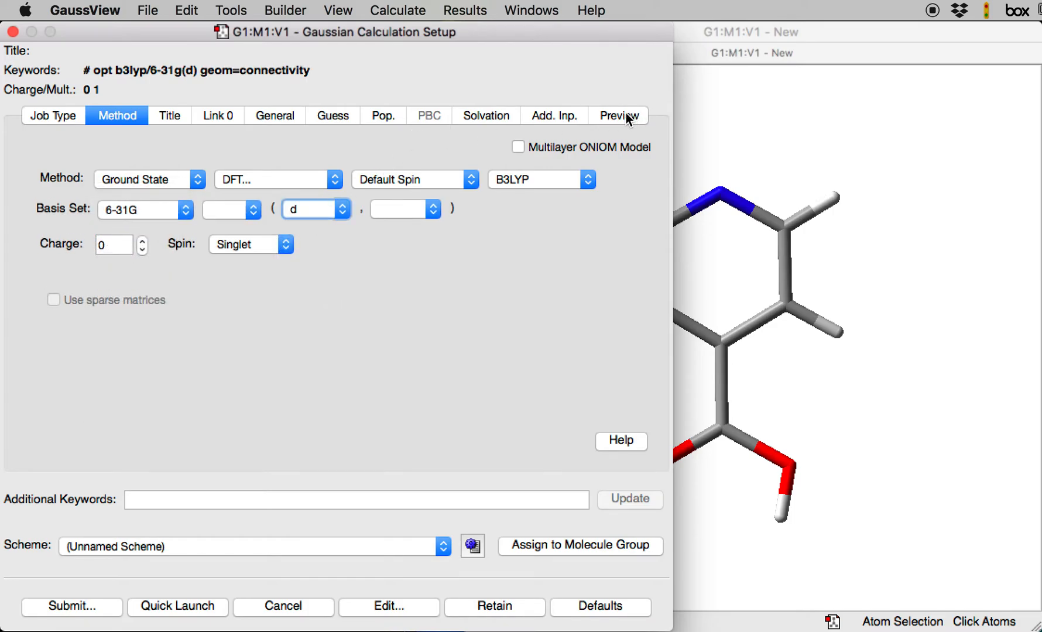
Preview the input file and scroll to the -1/0 freeze column beside the coordinates
{"action": "left_click", "coordinate": [618, 115]}
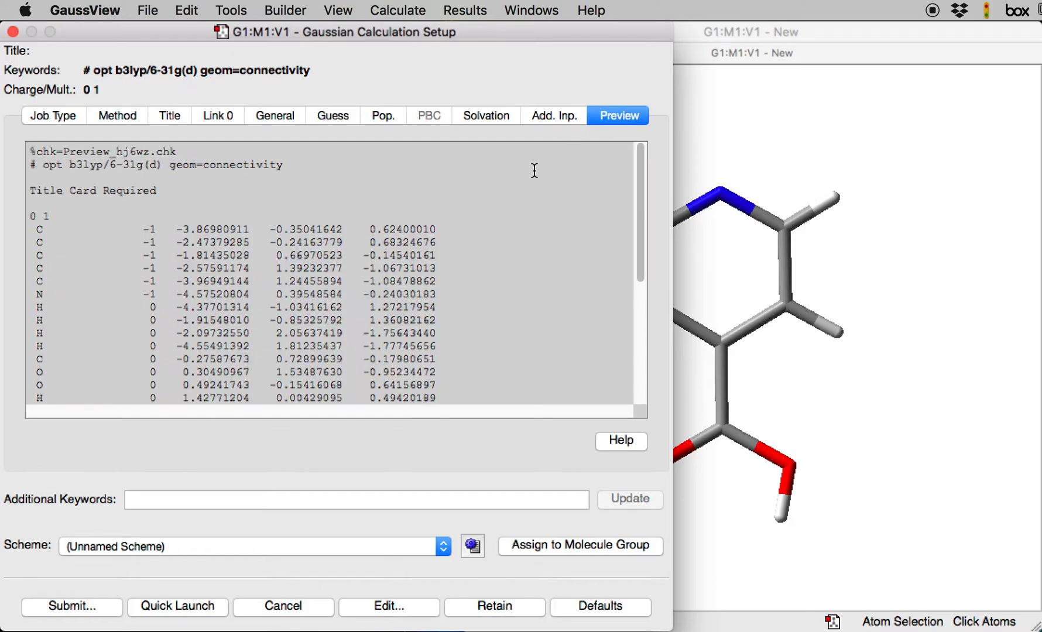
{"action": "mouse_move", "coordinate": [476, 182]}
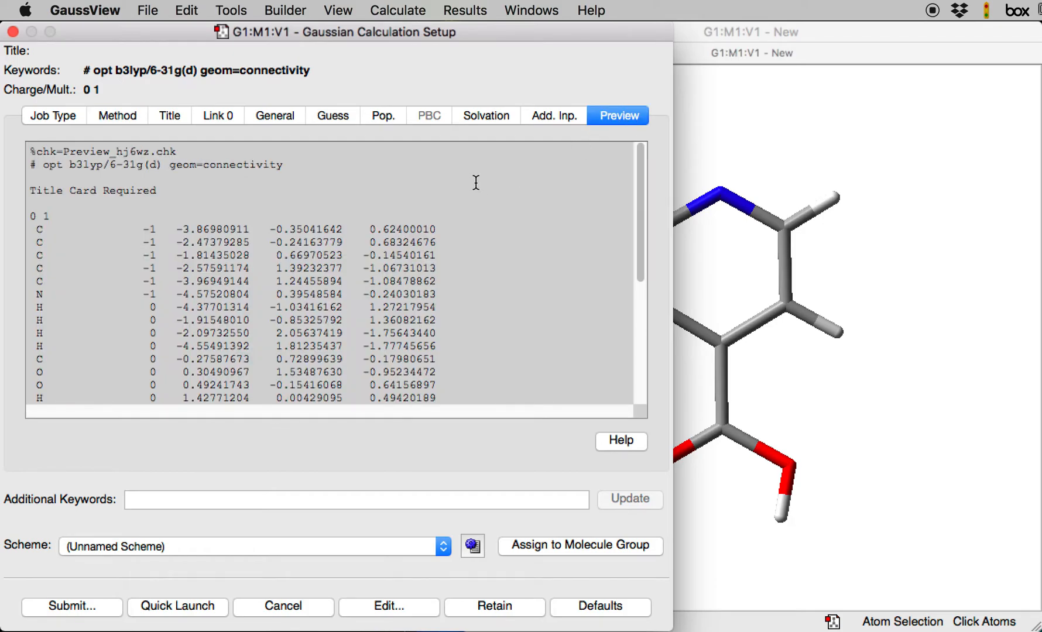
{"action": "scroll", "scroll_direction": "down", "scroll_amount": 3}
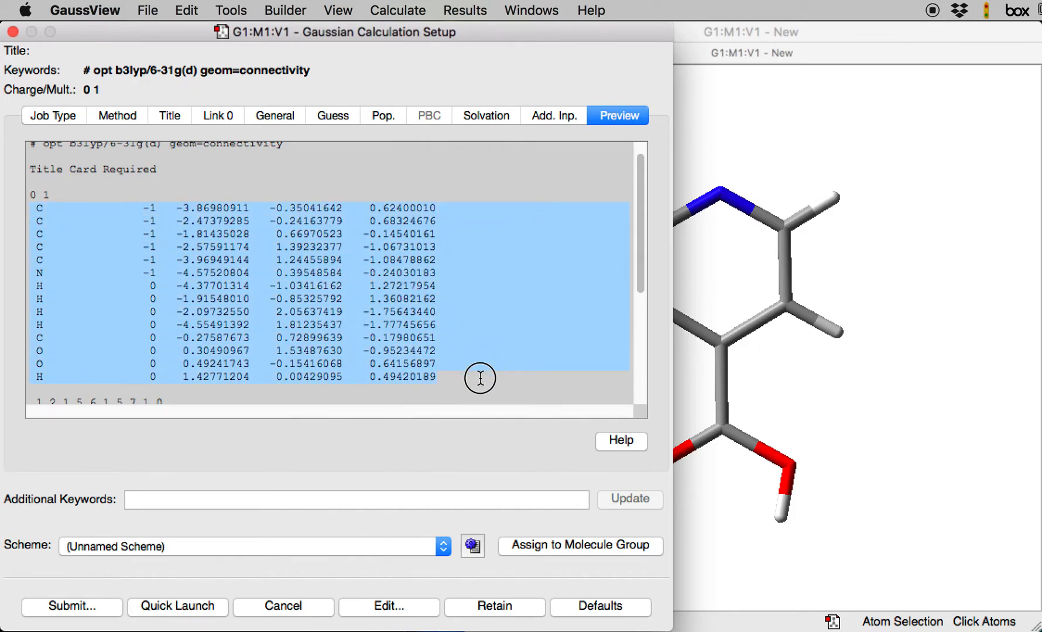
{"action": "mouse_move", "coordinate": [66, 223]}
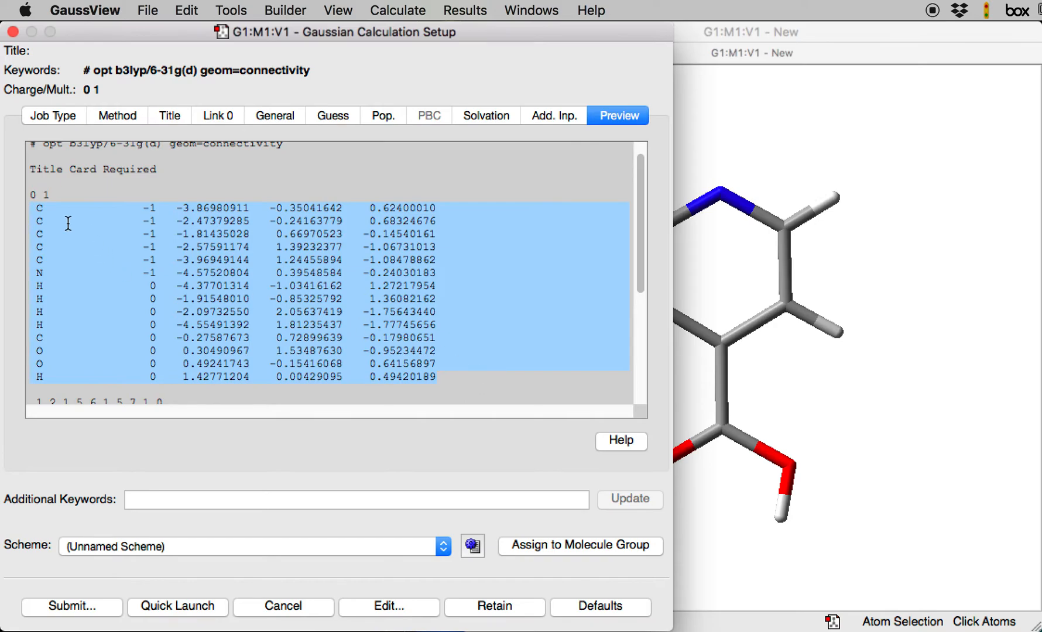
{"action": "mouse_move", "coordinate": [44, 377]}
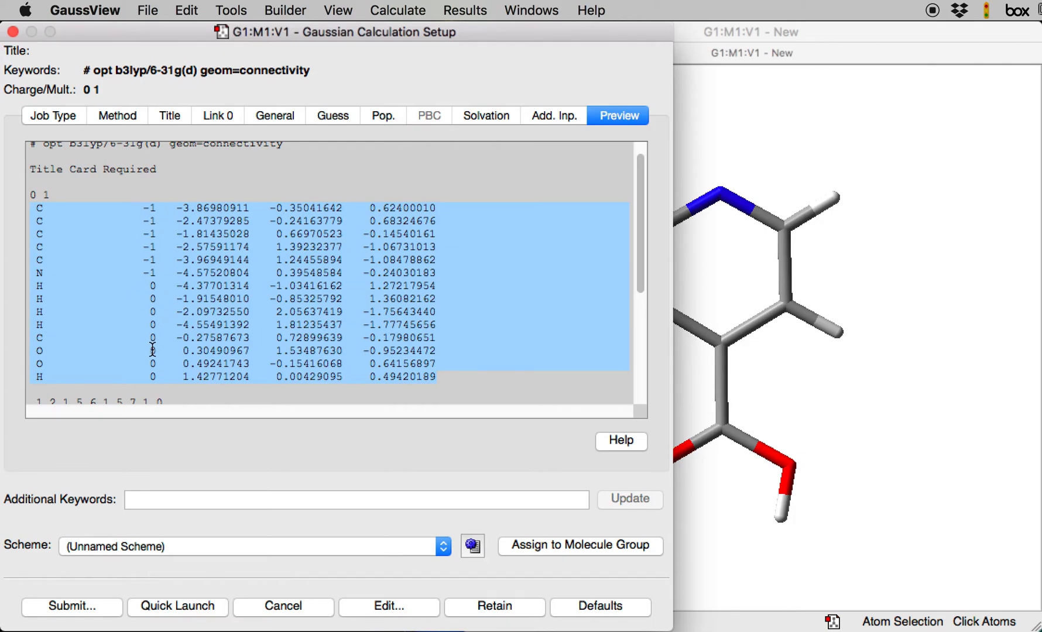
{"action": "mouse_move", "coordinate": [152, 377]}
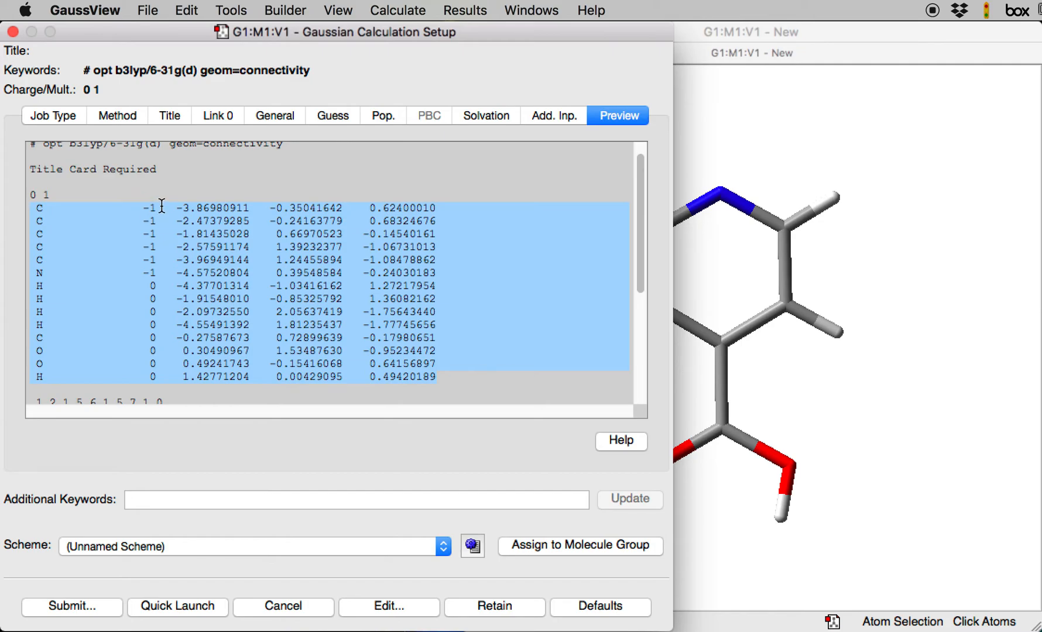
{"action": "mouse_move", "coordinate": [234, 207]}
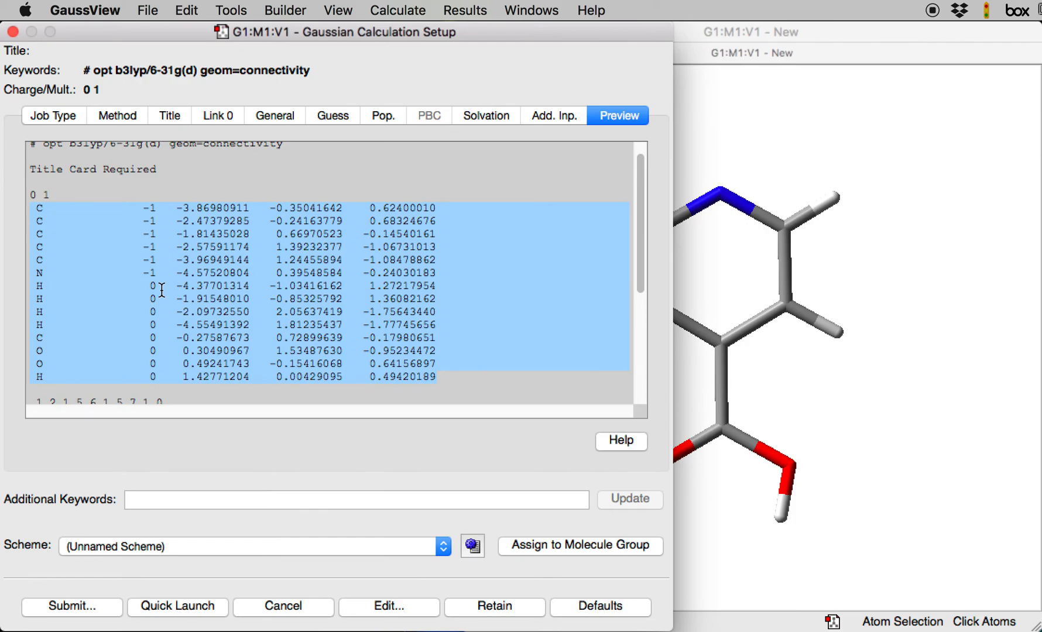
{"action": "mouse_move", "coordinate": [161, 209]}
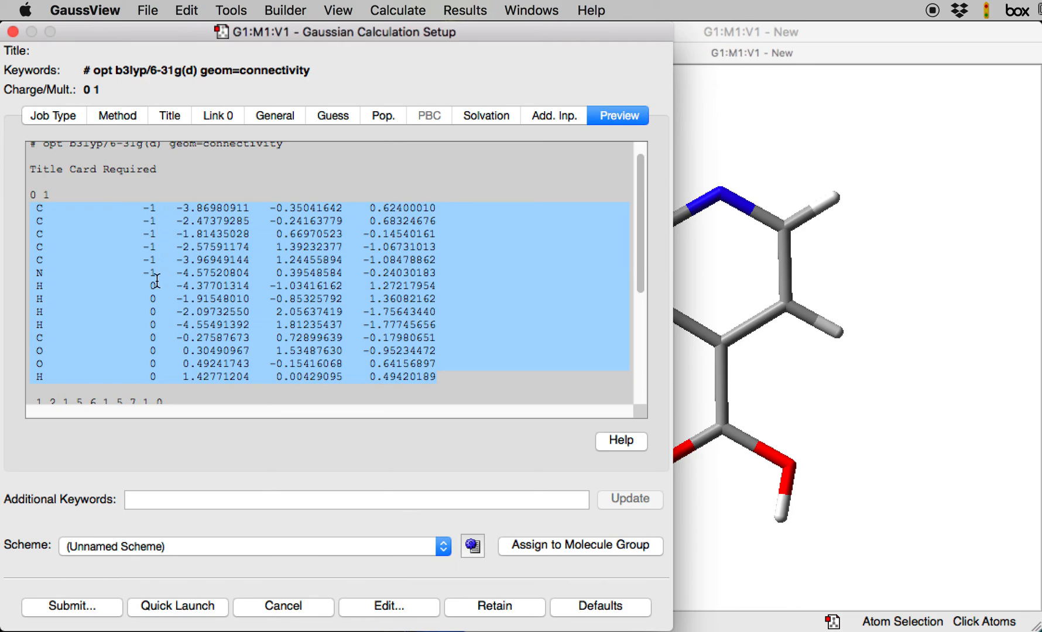
{"action": "mouse_move", "coordinate": [152, 371]}
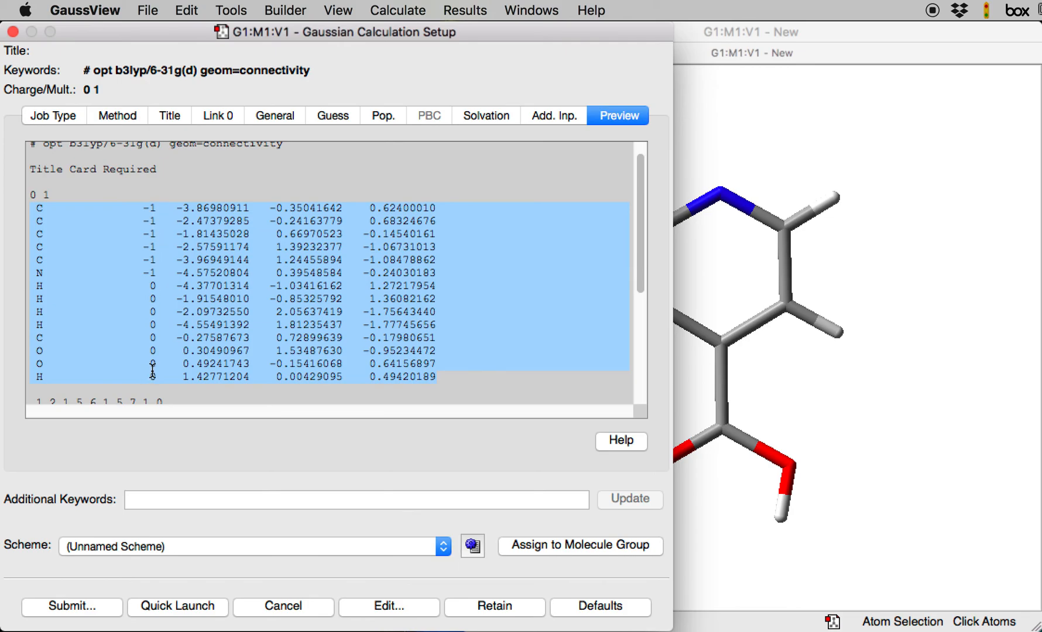
{"action": "mouse_move", "coordinate": [261, 387]}
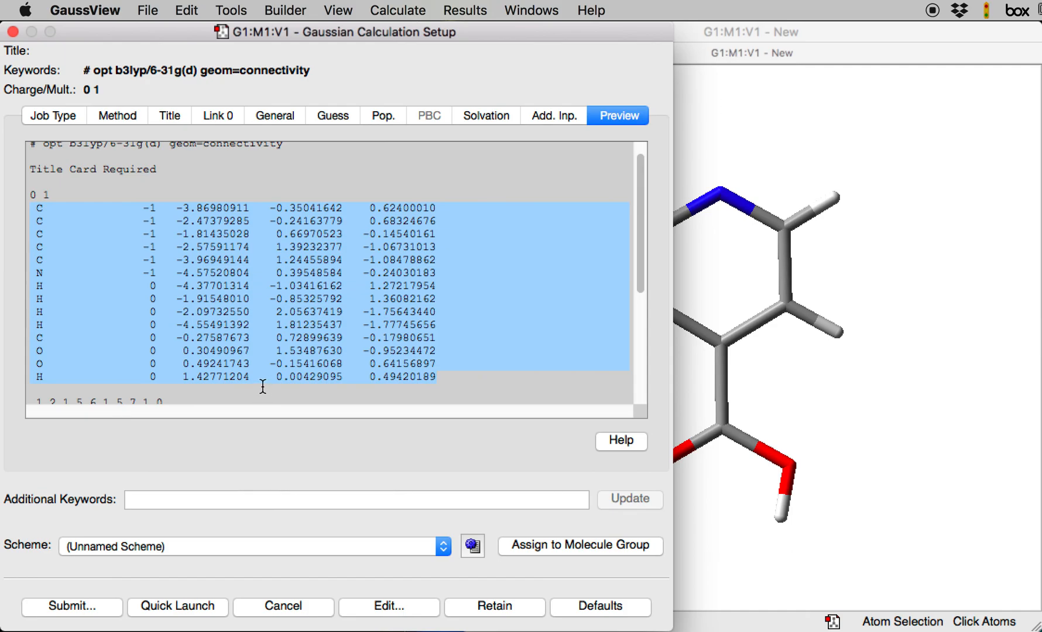
{"action": "mouse_move", "coordinate": [275, 384]}
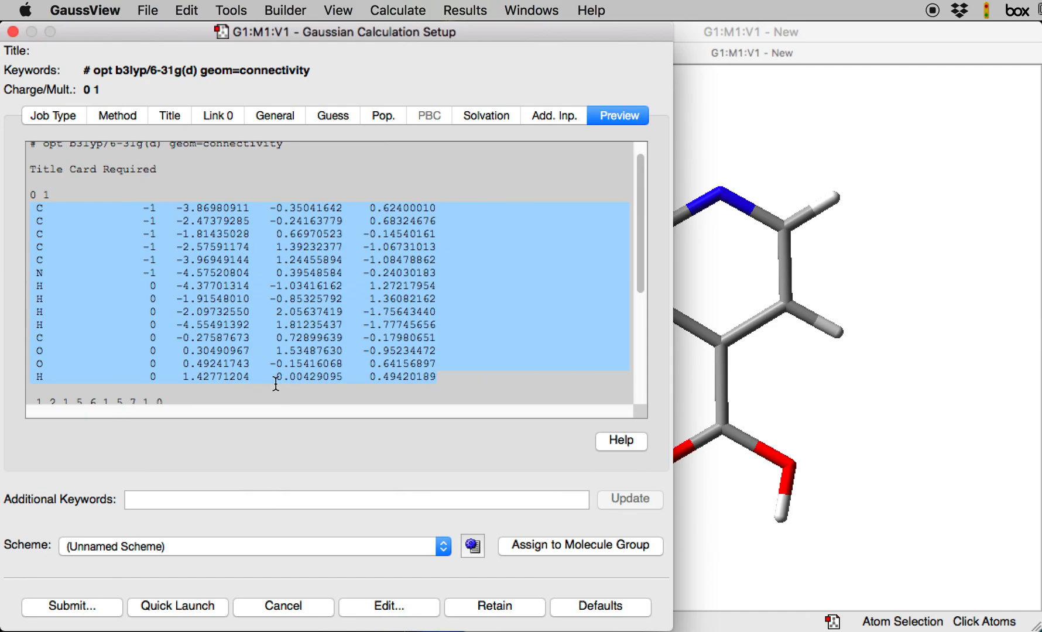